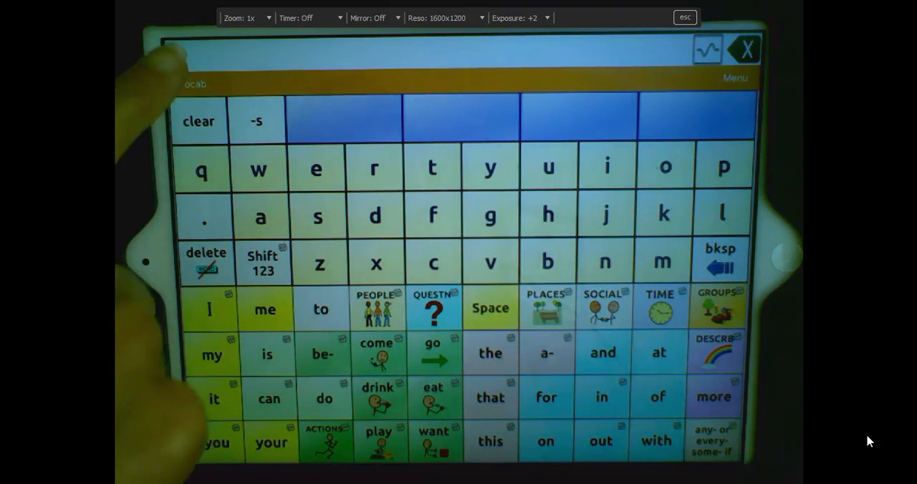
- From Choose New Vocab, go to Menu and choose Import/Export Vocab
{"action": "left_click", "coordinate": [195, 84]}
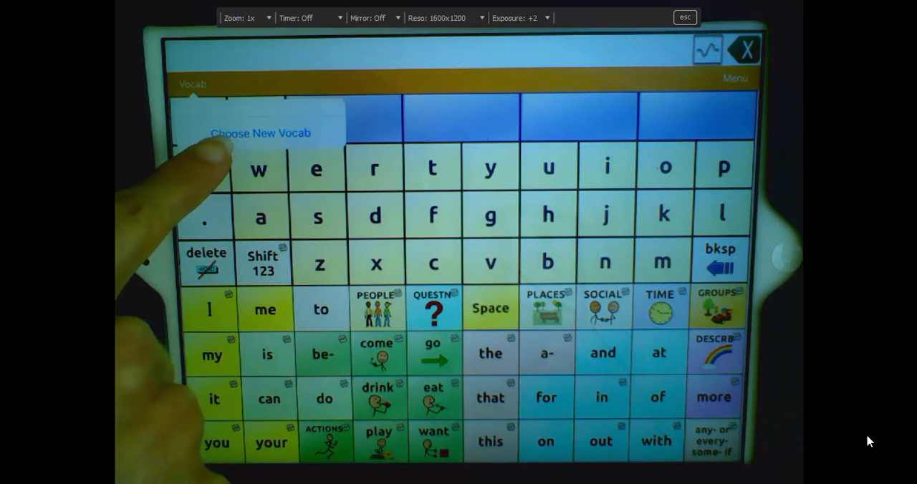
{"action": "left_click", "coordinate": [260, 133]}
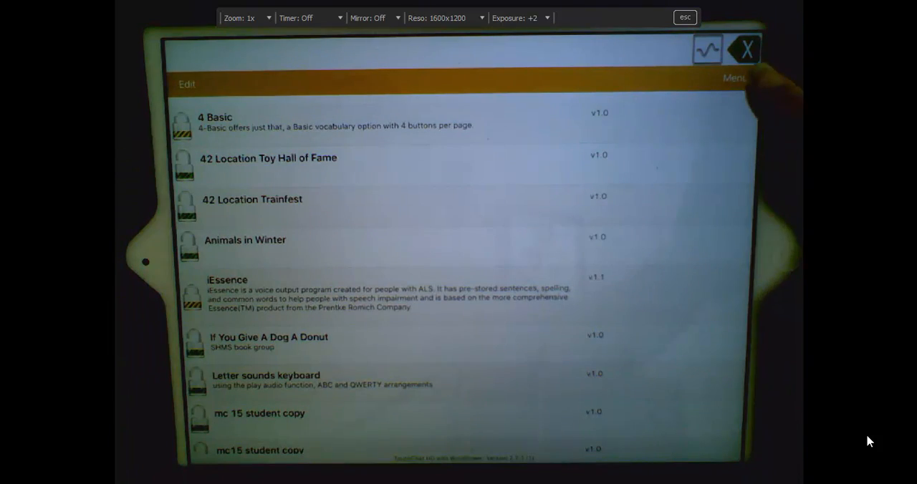
{"action": "left_click", "coordinate": [734, 77]}
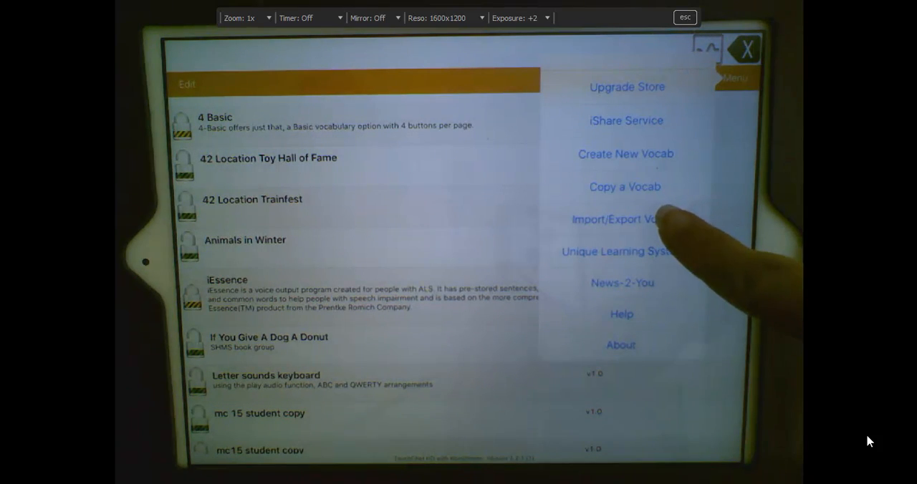
{"action": "left_click", "coordinate": [616, 219]}
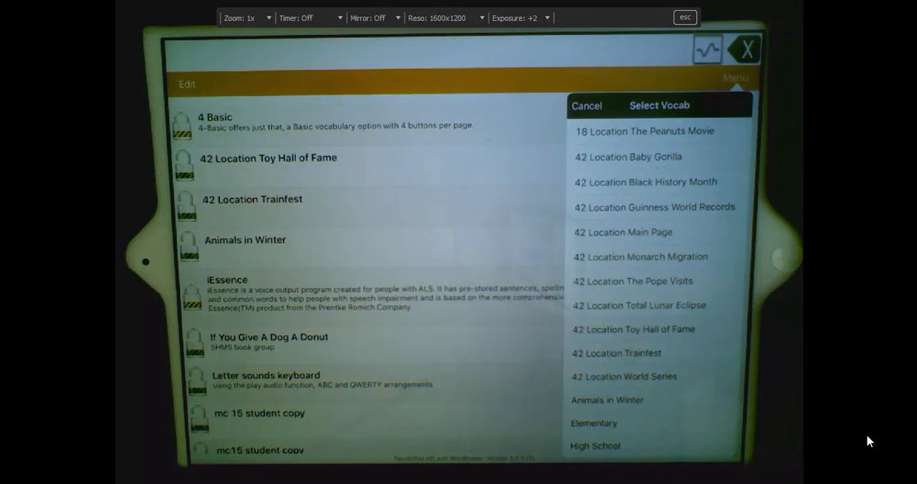
- Export the Wordpower 80 Jackson vocabulary from the Select Vocab list
{"action": "scroll", "scroll_direction": "down", "scroll_amount": 3}
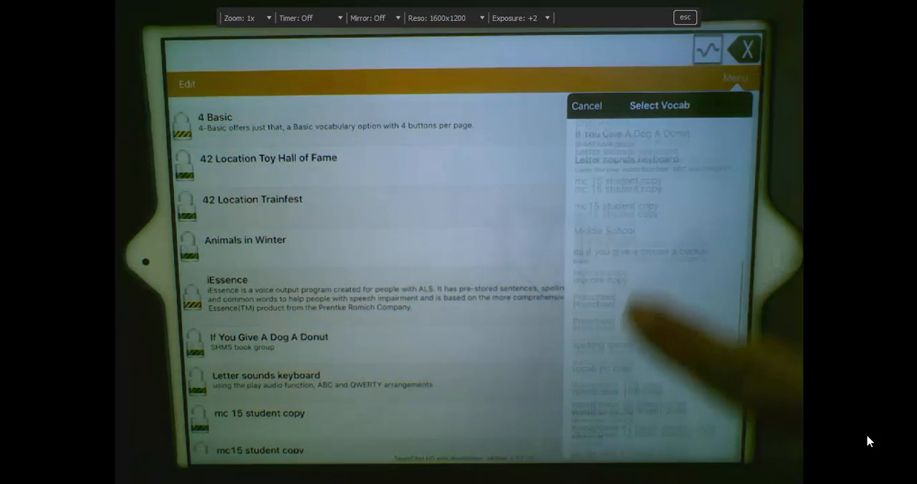
{"action": "scroll", "scroll_direction": "down", "scroll_amount": 3}
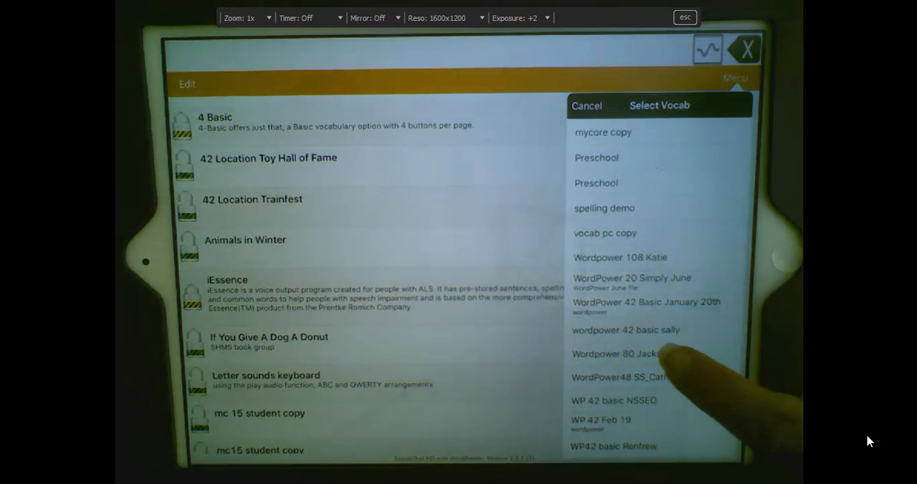
{"action": "left_click", "coordinate": [619, 354]}
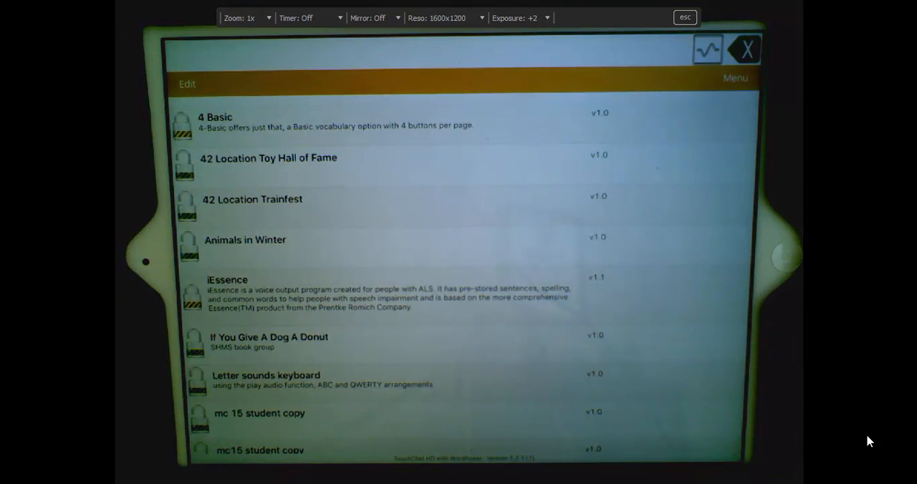
{"action": "mouse_move", "coordinate": [777, 199]}
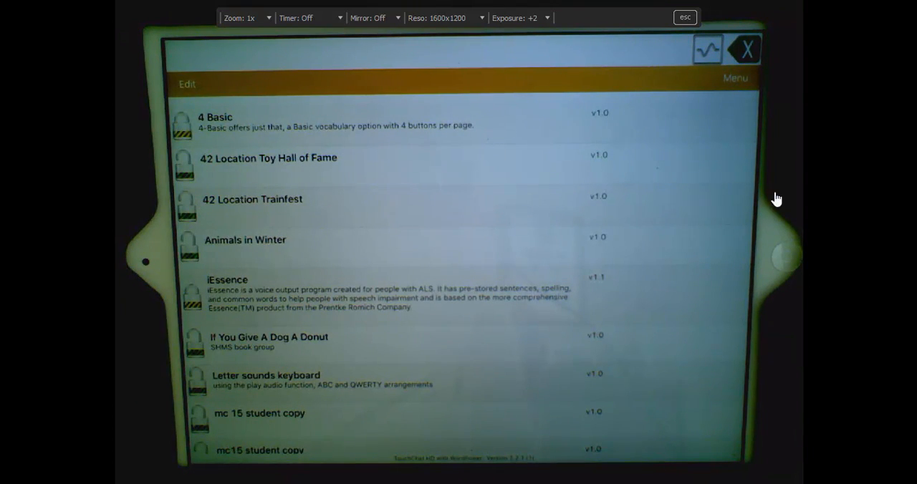
{"action": "mouse_move", "coordinate": [747, 133]}
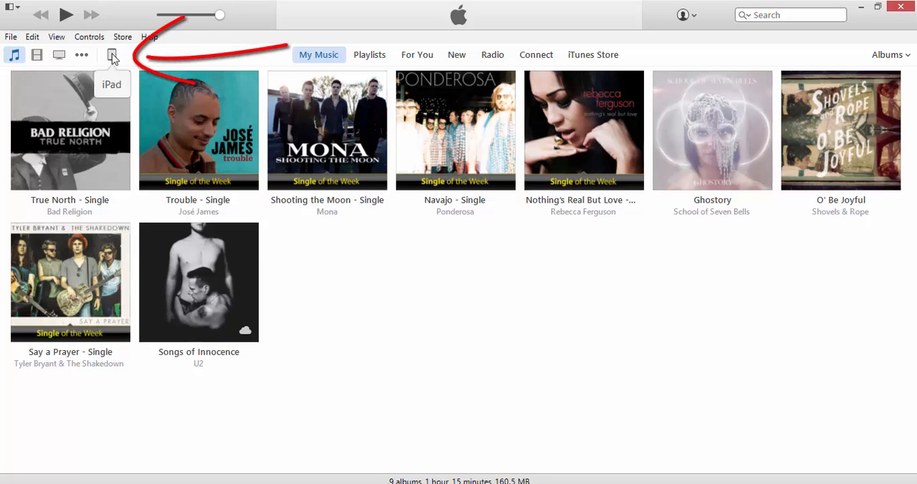
- Show the iPad's Apps page in iTunes, scrolled down to File Sharing
{"action": "left_click", "coordinate": [111, 55]}
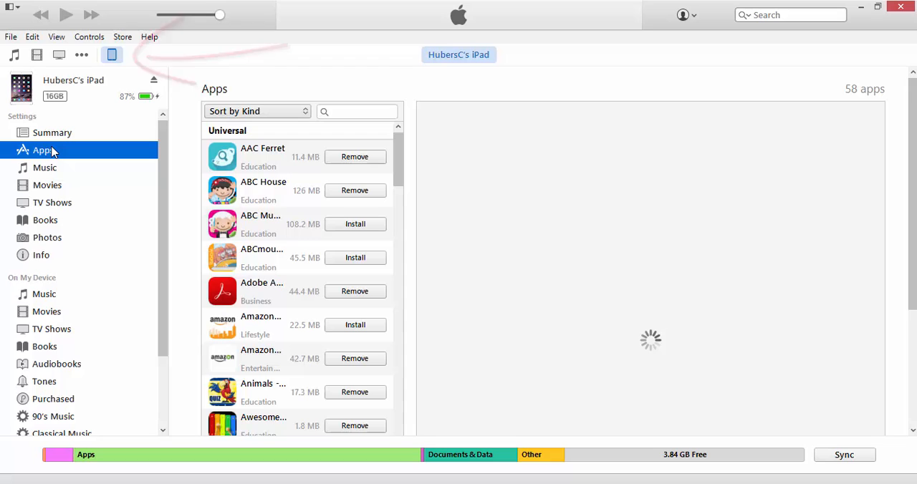
{"action": "left_click", "coordinate": [43, 151]}
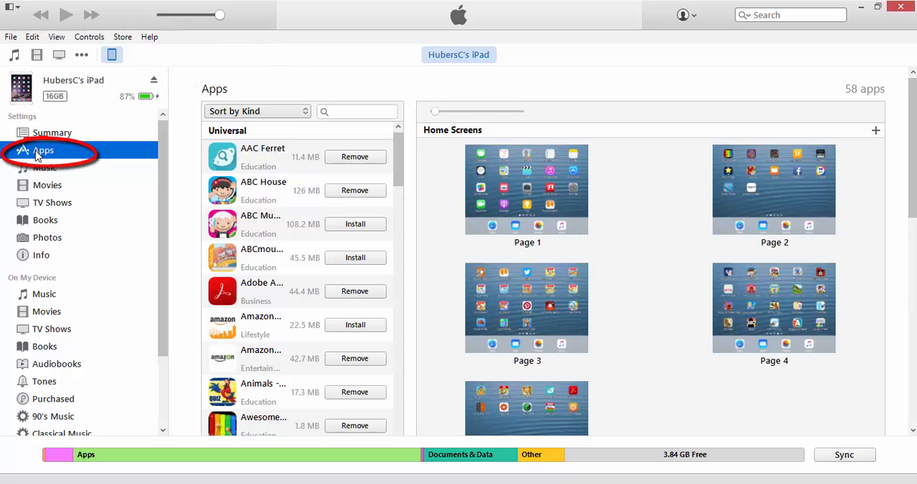
{"action": "scroll", "scroll_direction": "down", "scroll_amount": 3}
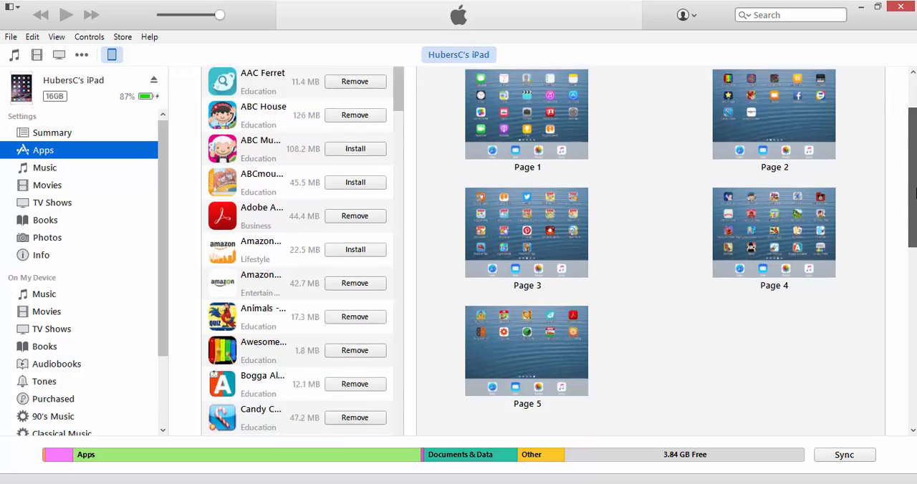
{"action": "scroll", "scroll_direction": "down", "scroll_amount": 3}
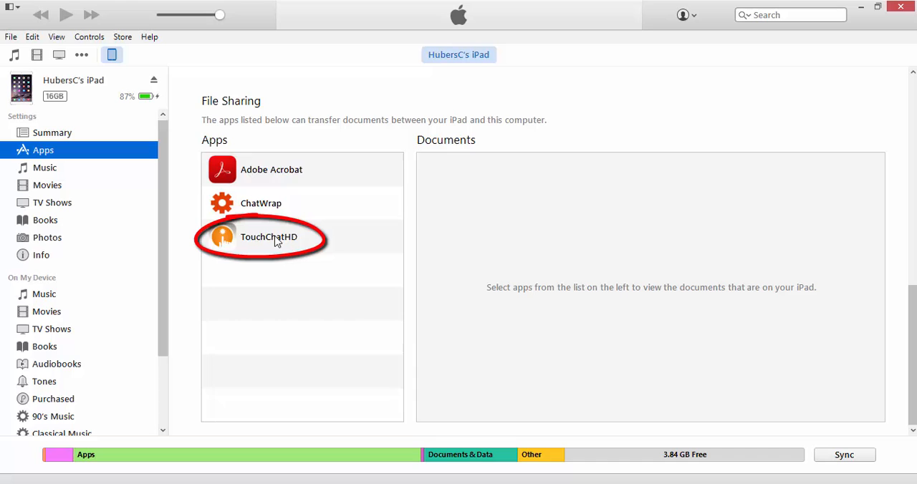
- Select Wordpower 80 Jackson.ce under TouchChatHD's documents and choose Save to
{"action": "left_click", "coordinate": [269, 237]}
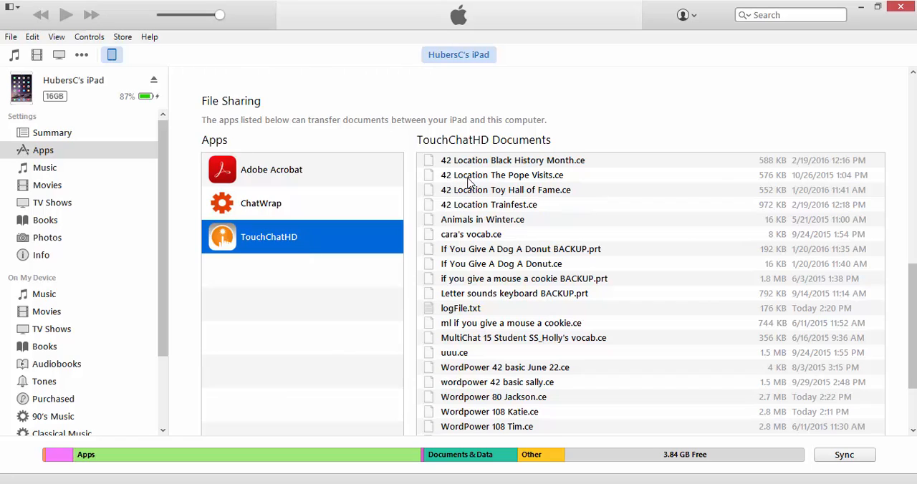
{"action": "mouse_move", "coordinate": [511, 308]}
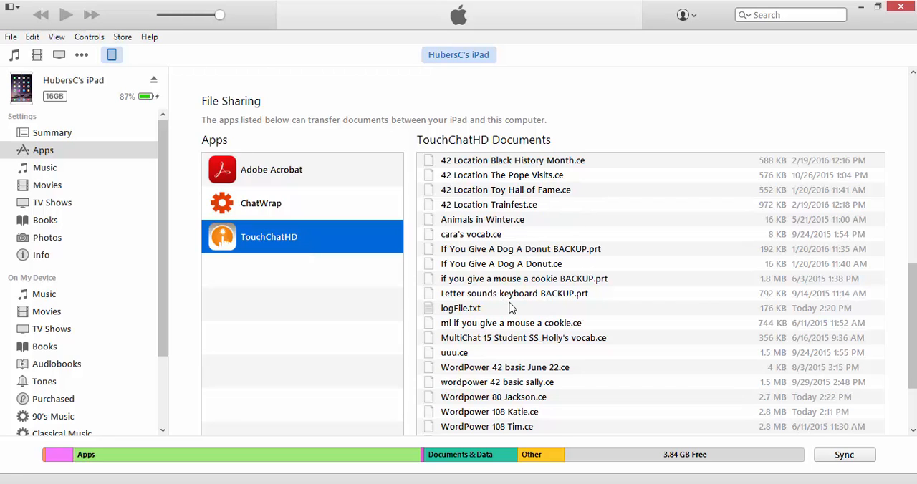
{"action": "mouse_move", "coordinate": [511, 358]}
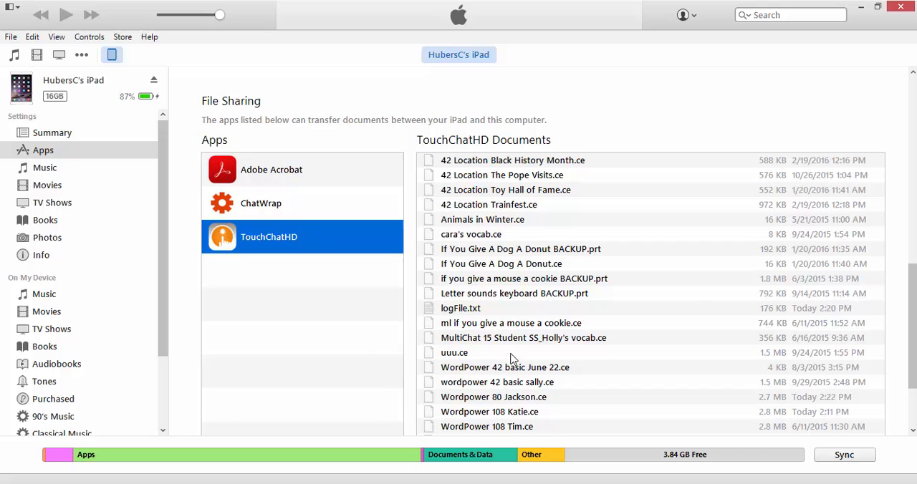
{"action": "left_click", "coordinate": [494, 397]}
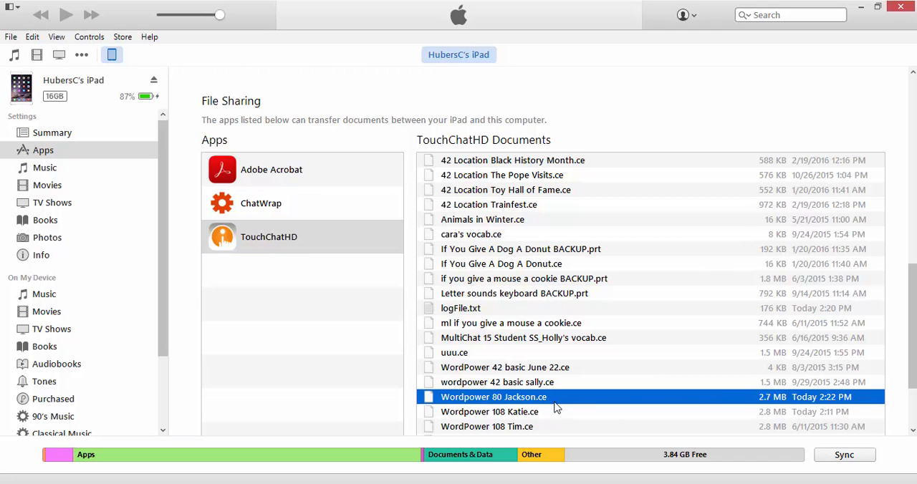
{"action": "scroll", "scroll_direction": "down", "scroll_amount": 3}
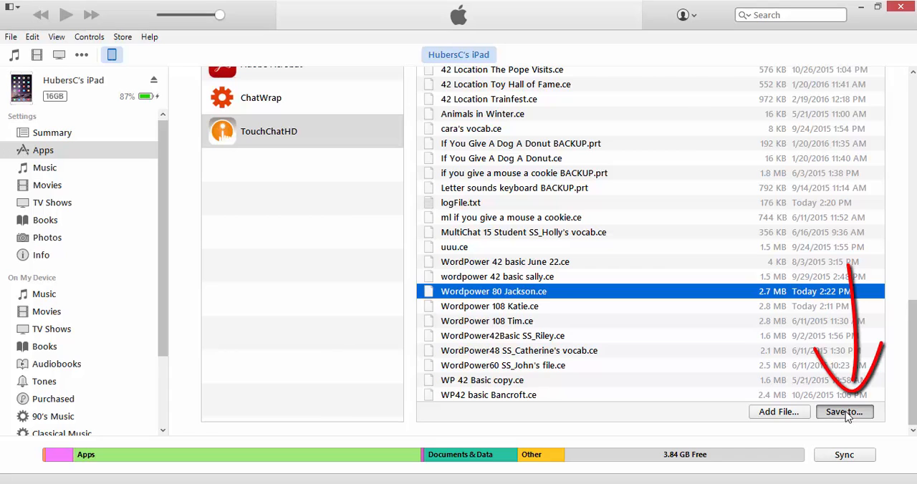
{"action": "left_click", "coordinate": [844, 412]}
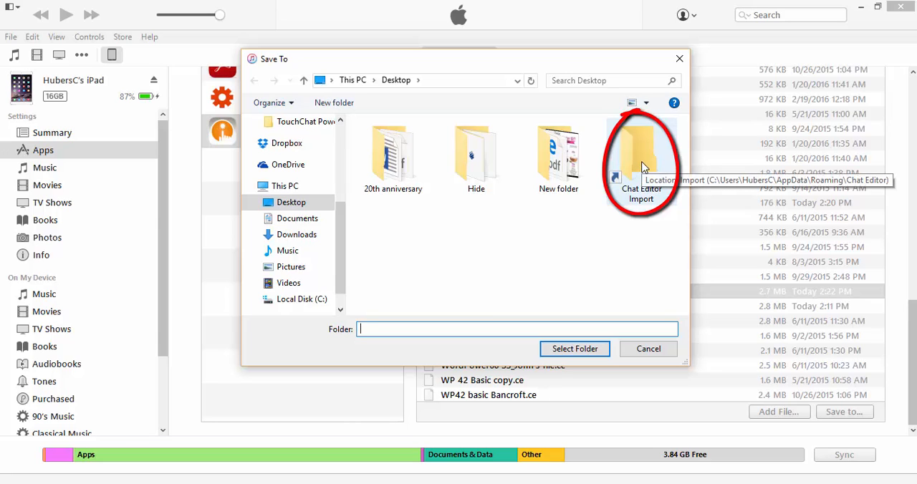
- Save the file into the Chat Editor Import folder
{"action": "double_click", "coordinate": [641, 150]}
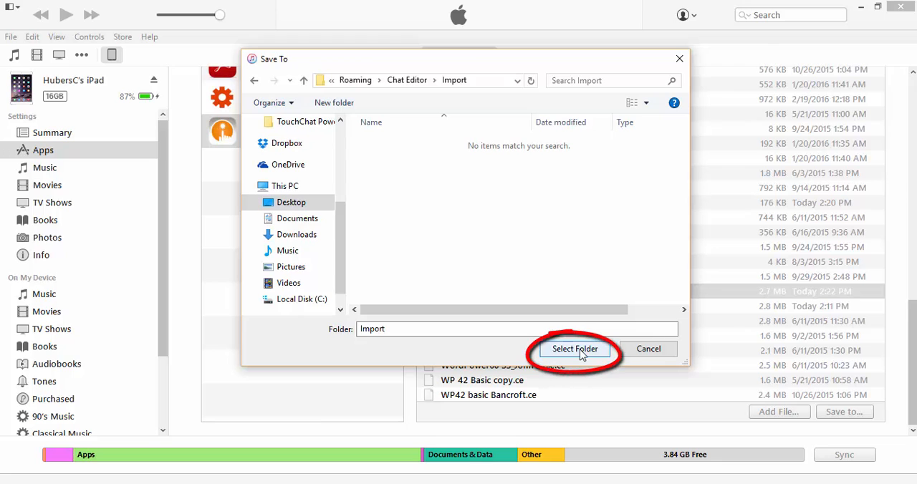
{"action": "left_click", "coordinate": [574, 349]}
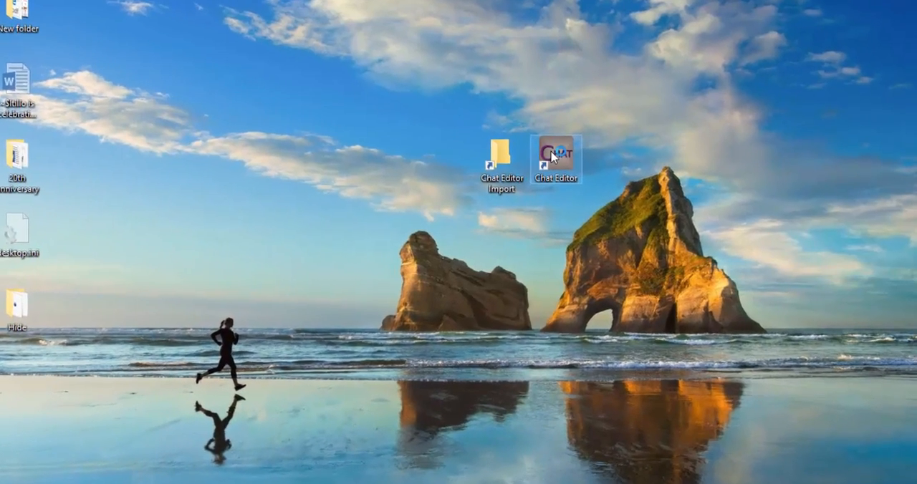
- Launch Chat Editor using the 'TC w/ all vocabularies' configuration
{"action": "double_click", "coordinate": [555, 153]}
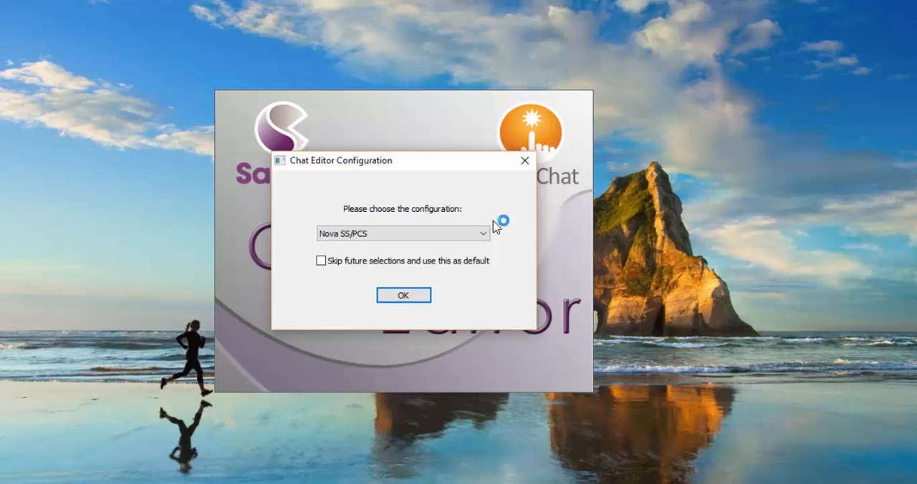
{"action": "mouse_move", "coordinate": [494, 227]}
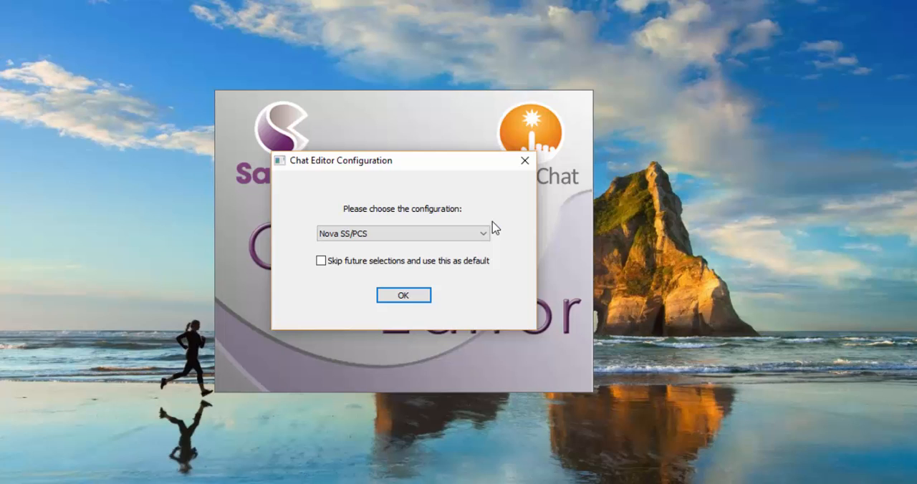
{"action": "left_click", "coordinate": [484, 233]}
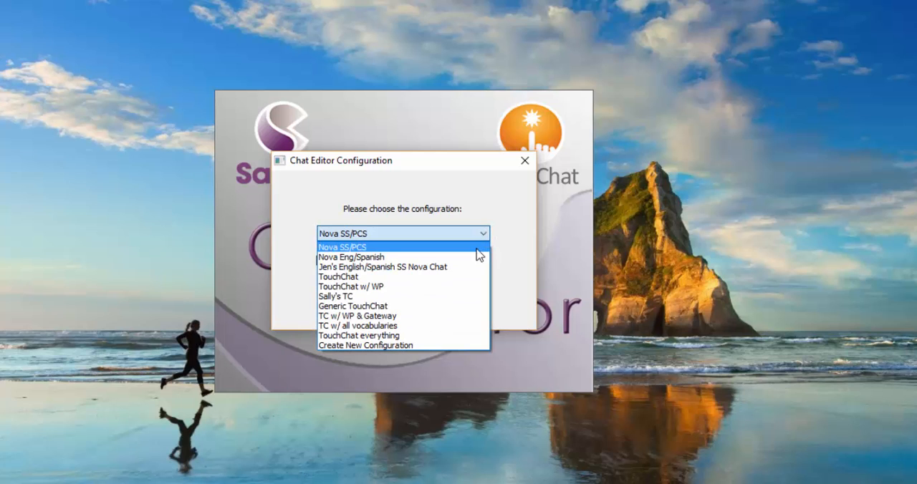
{"action": "left_click", "coordinate": [357, 325]}
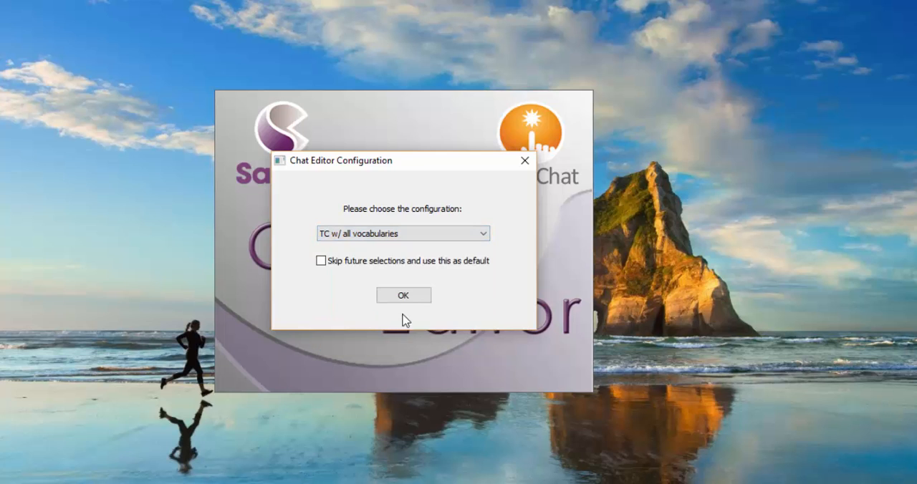
{"action": "left_click", "coordinate": [403, 295]}
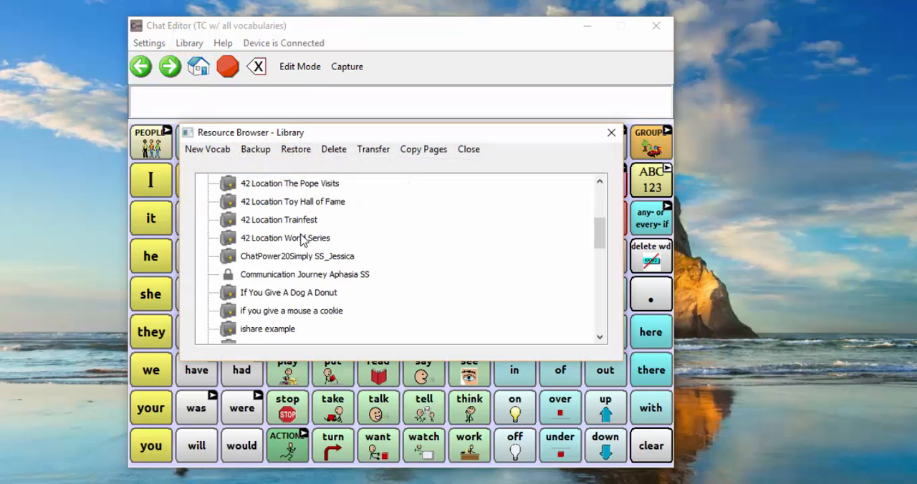
- Open Wordpower 80 Jackson from the Library resource browser's context menu
{"action": "scroll", "scroll_direction": "down", "scroll_amount": 3}
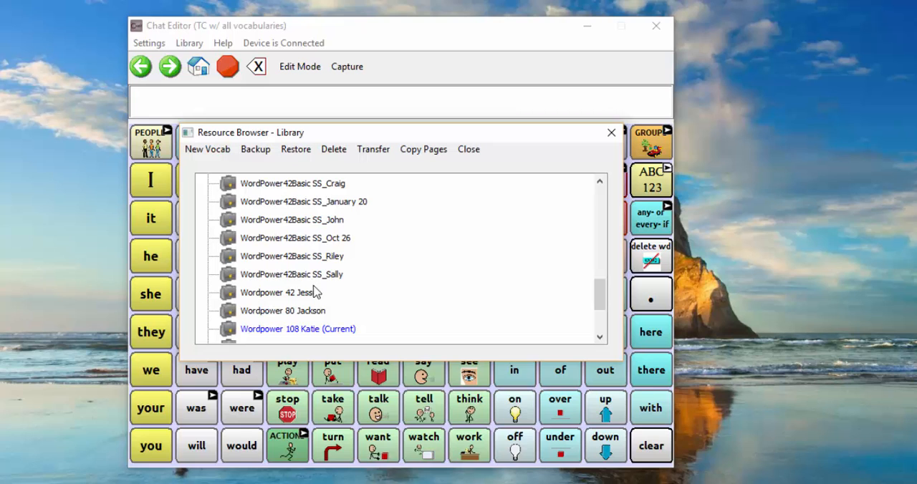
{"action": "right_click", "coordinate": [283, 310]}
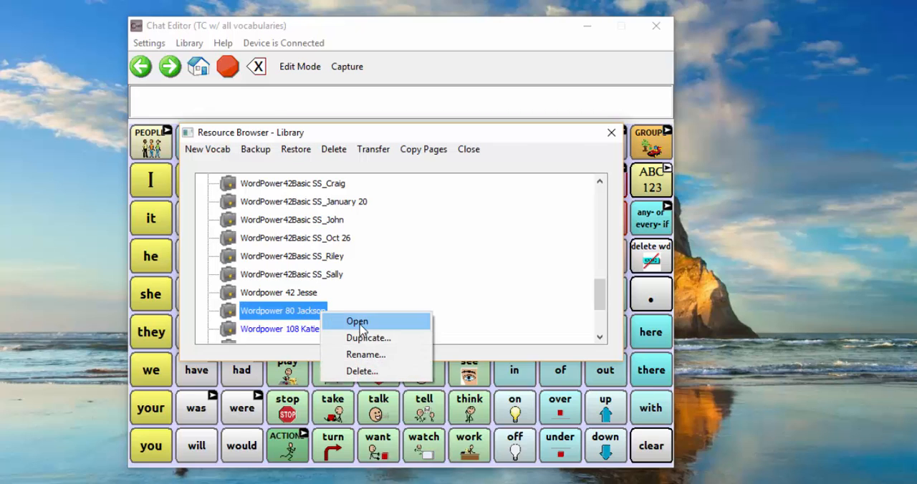
{"action": "left_click", "coordinate": [357, 321]}
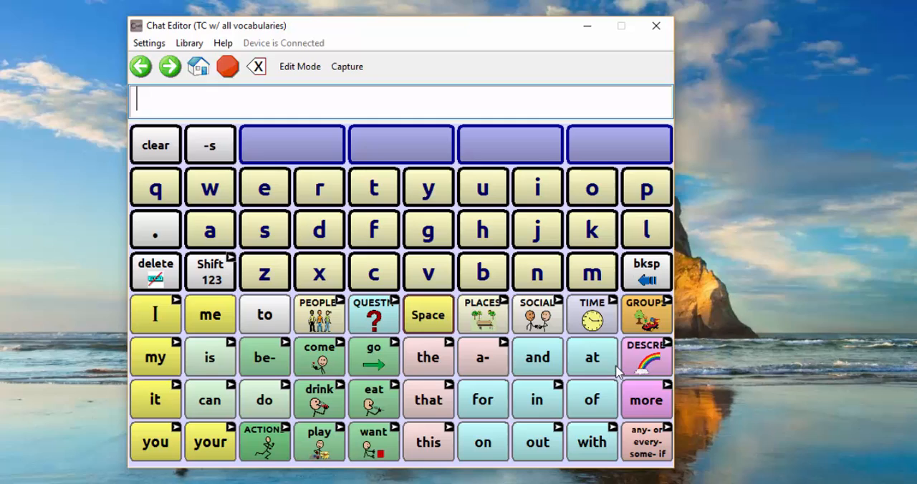